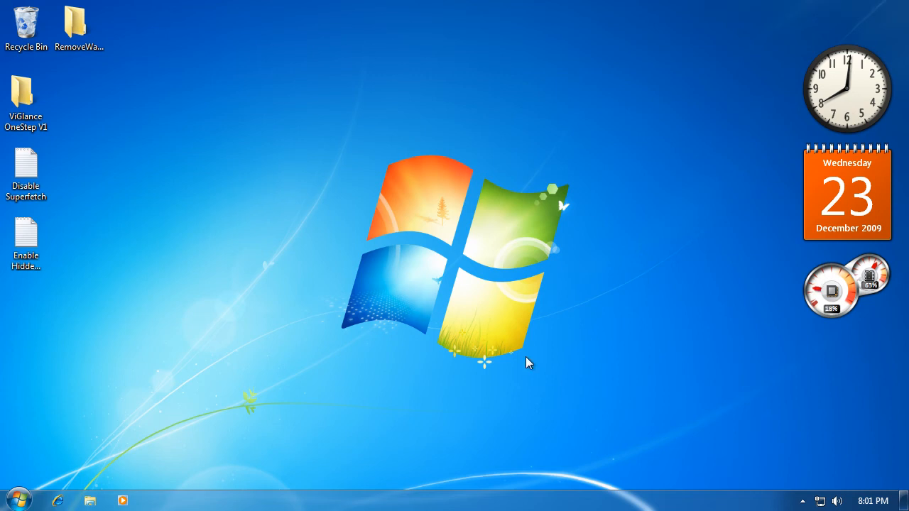
{"action": "mouse_move", "coordinate": [278, 304]}
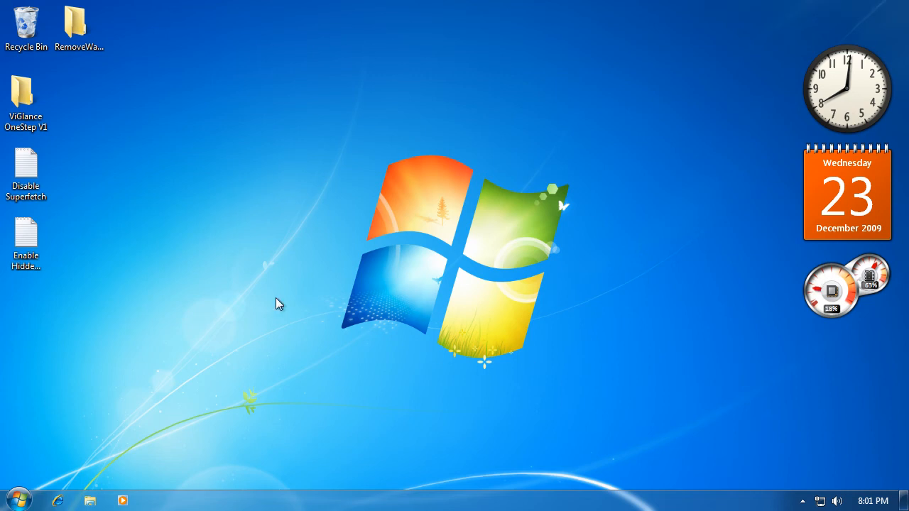
{"action": "mouse_move", "coordinate": [169, 384]}
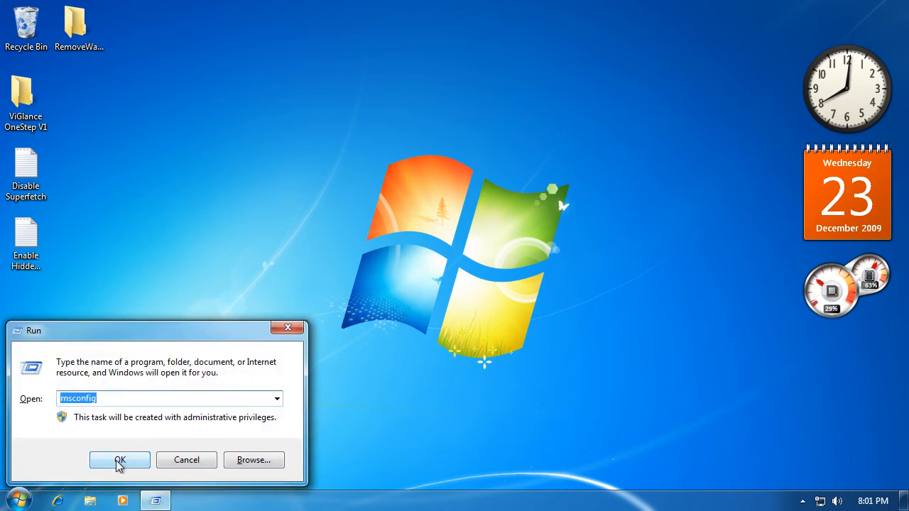
- Launch msconfig from the Run dialog to bring up System Configuration
{"action": "left_click", "coordinate": [119, 460]}
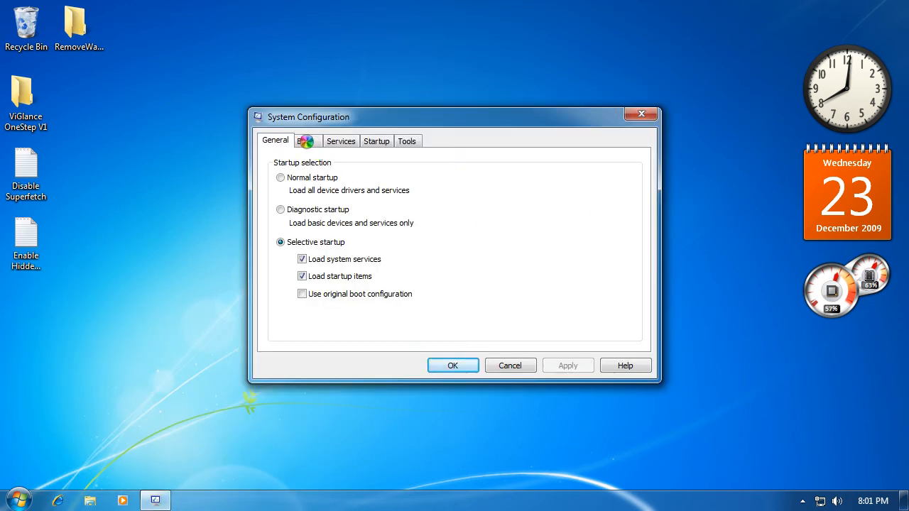
- Enable No GUI boot and set the boot timeout to 5 seconds
{"action": "left_click", "coordinate": [306, 141]}
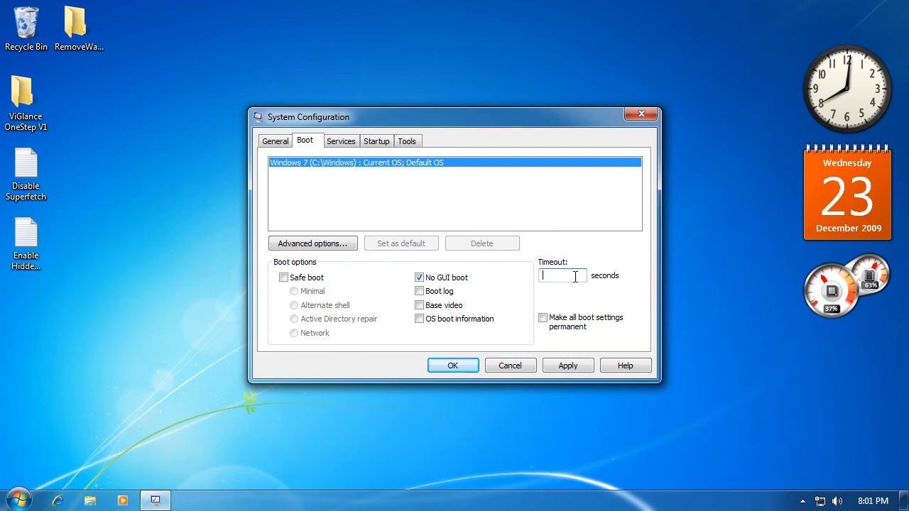
{"action": "type", "text": "5"}
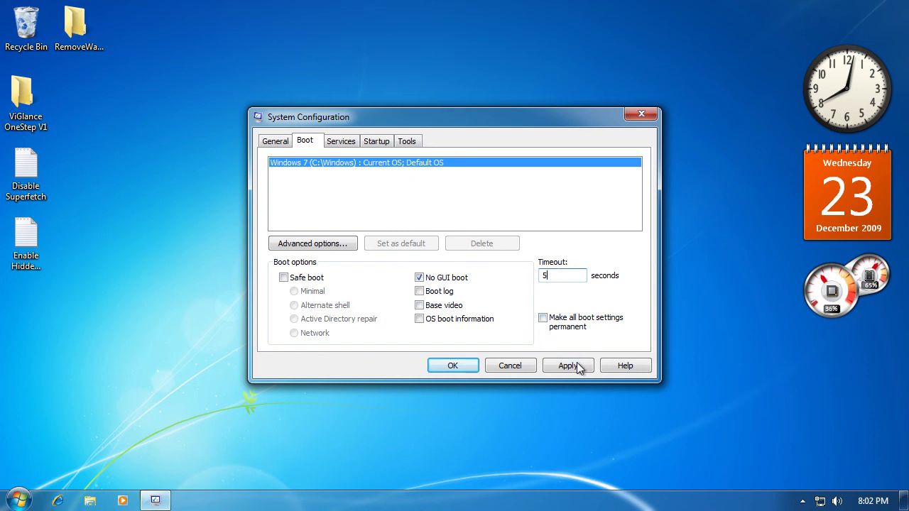
- Apply the boot changes and confirm, bringing up the restart prompt
{"action": "left_click", "coordinate": [568, 365]}
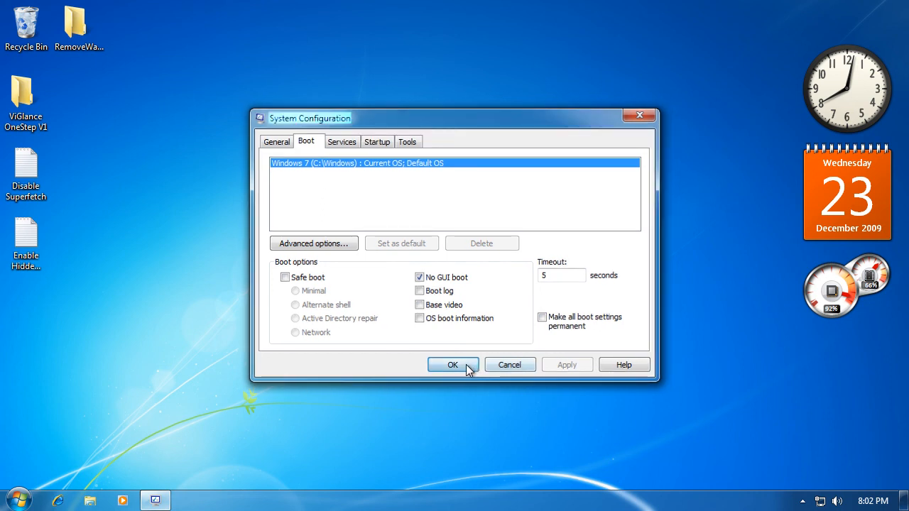
{"action": "left_click", "coordinate": [452, 363]}
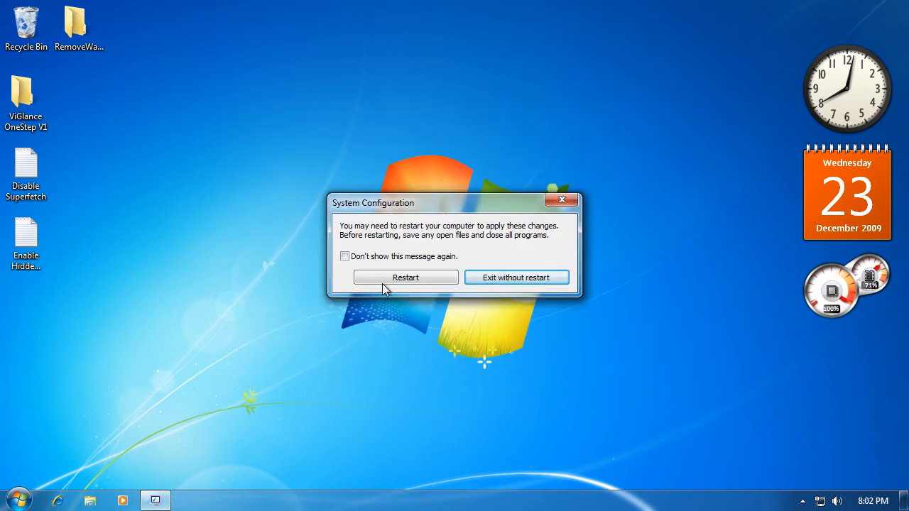